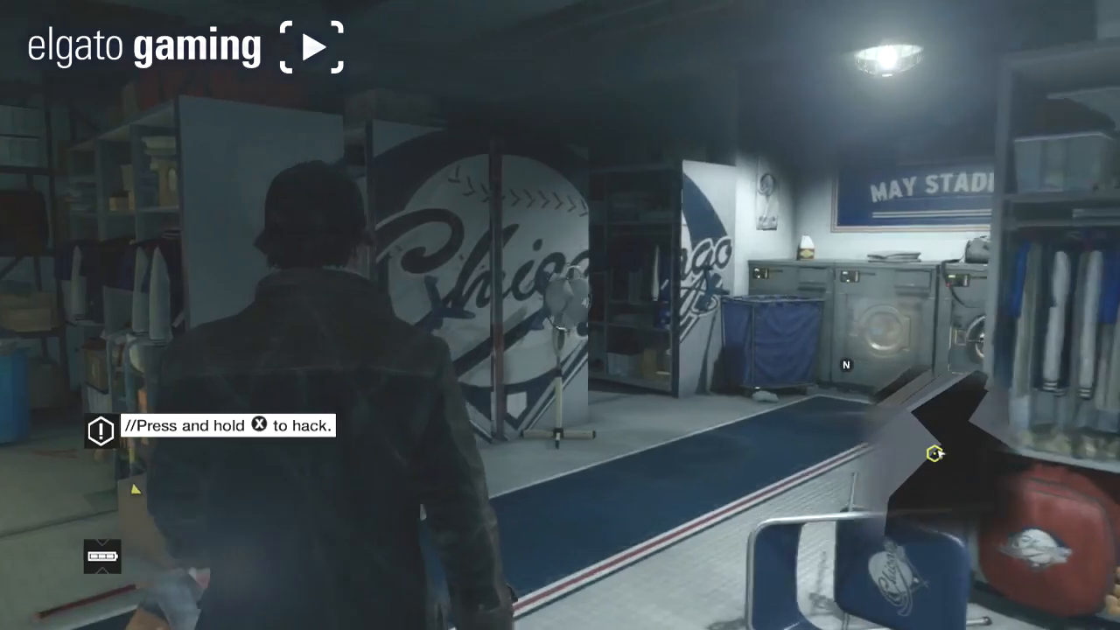
{"action": "mouse_move", "coordinate": [560, 315]}
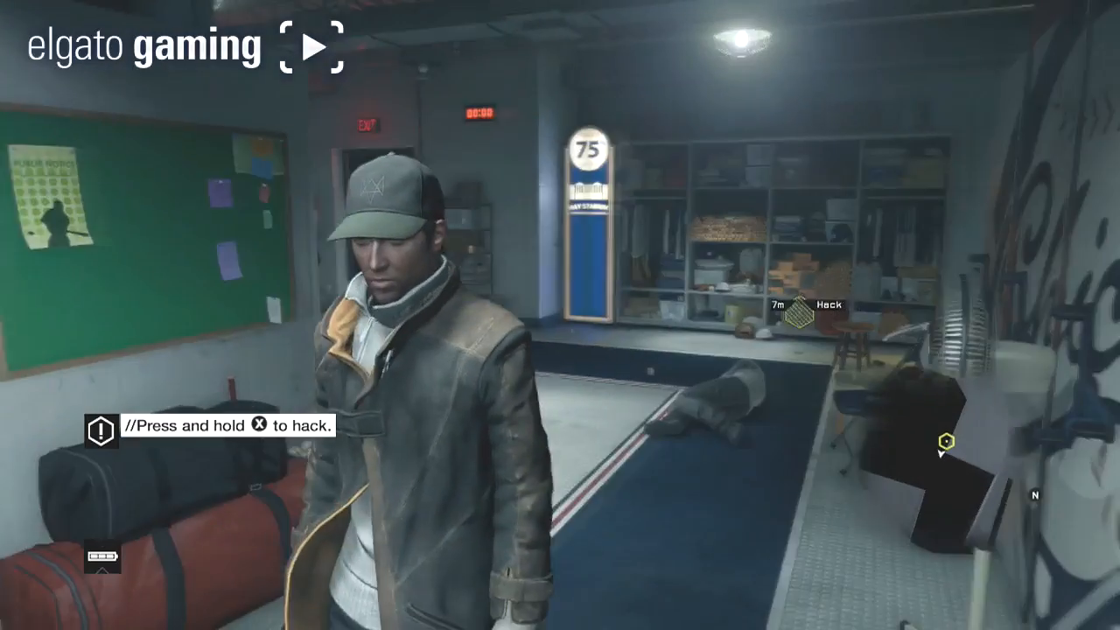
{"action": "mouse_move", "coordinate": [560, 315]}
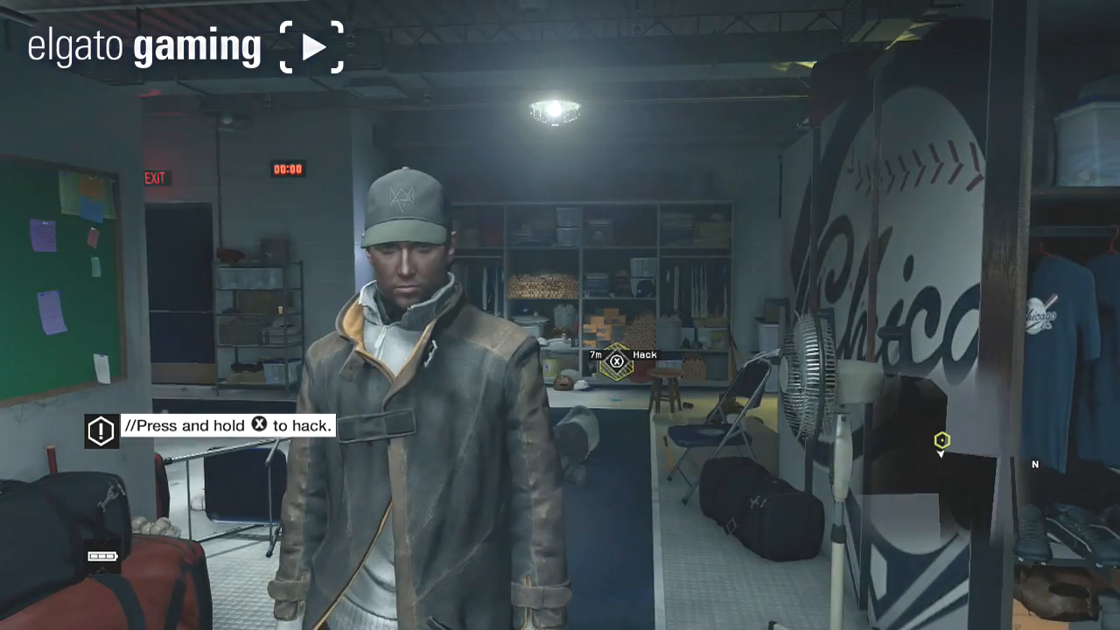